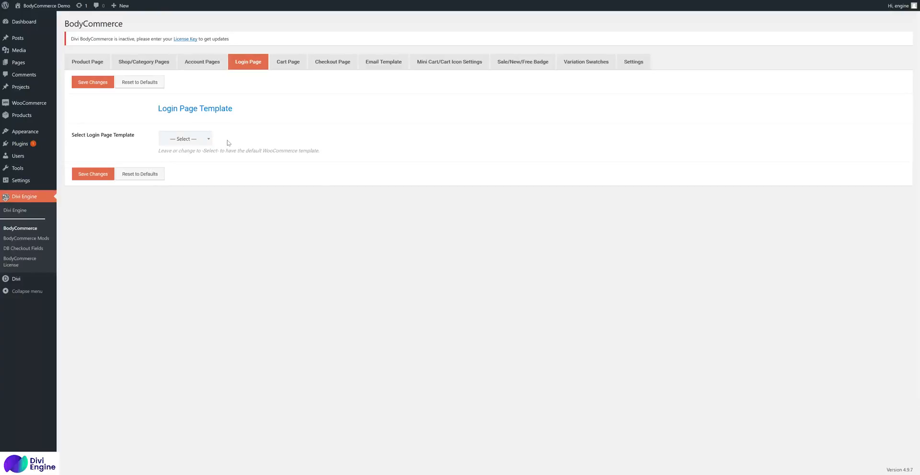
pyautogui.moveTo(693, 70)
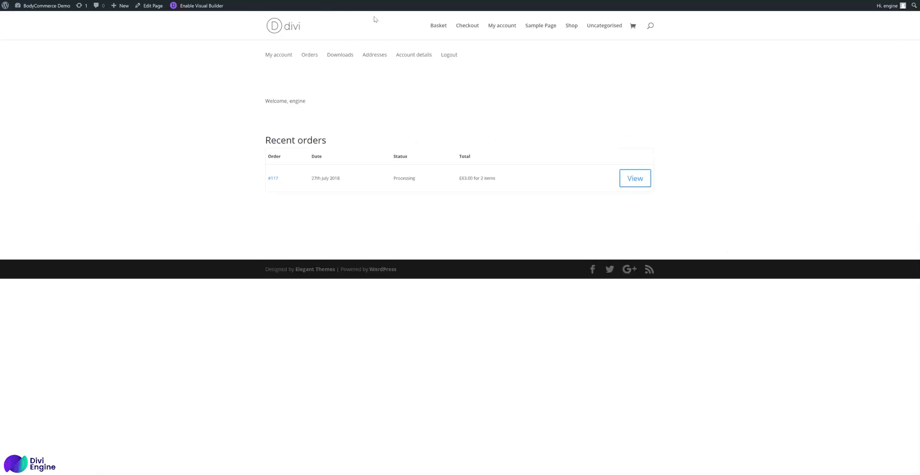
pyautogui.moveTo(253, 138)
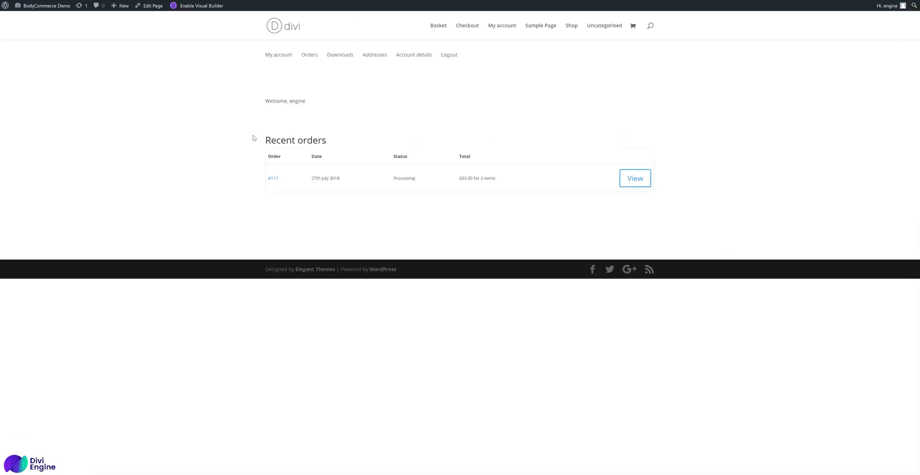
# - Load the my-account URL logged out in a new Firefox private window
pyautogui.click(915, 6)
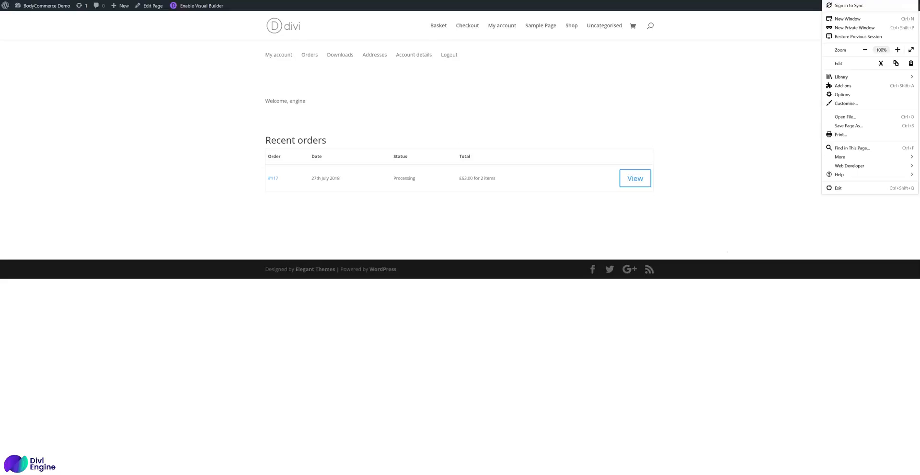
pyautogui.moveTo(873, 30)
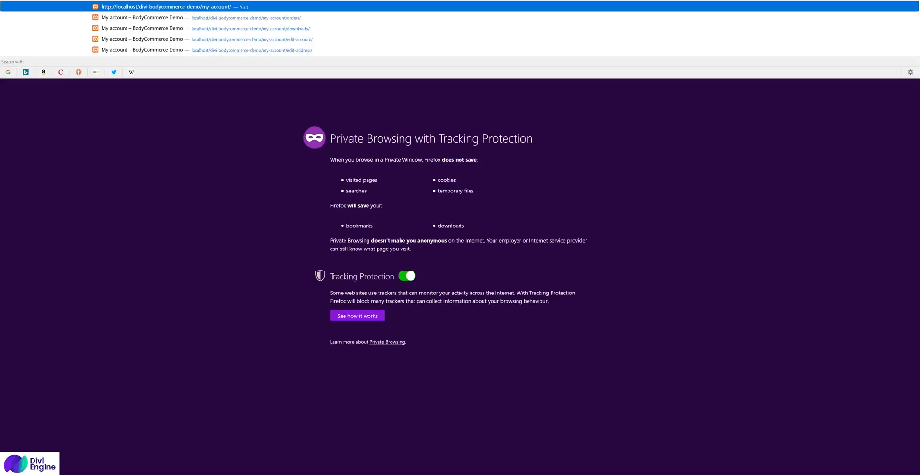
pyautogui.click(171, 7)
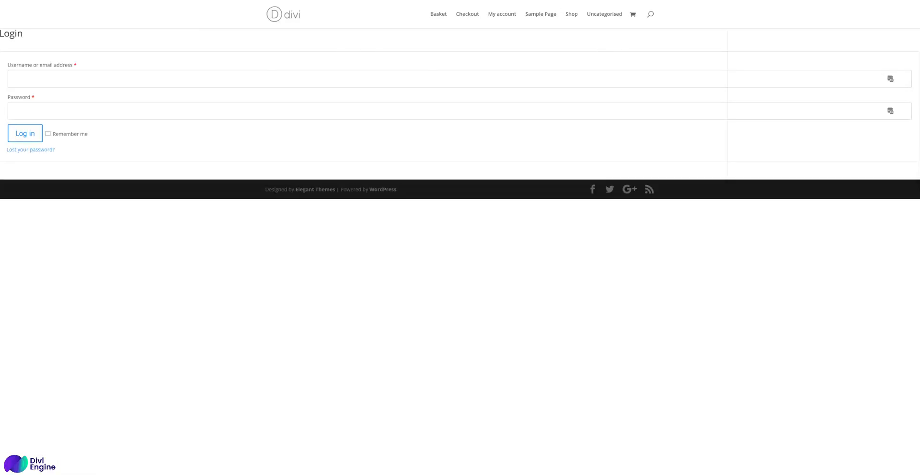
pyautogui.moveTo(146, 154)
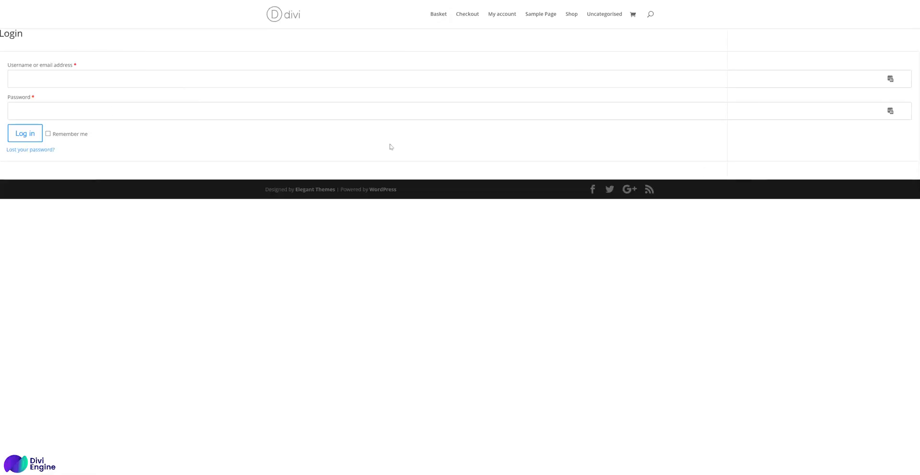
pyautogui.moveTo(132, 143)
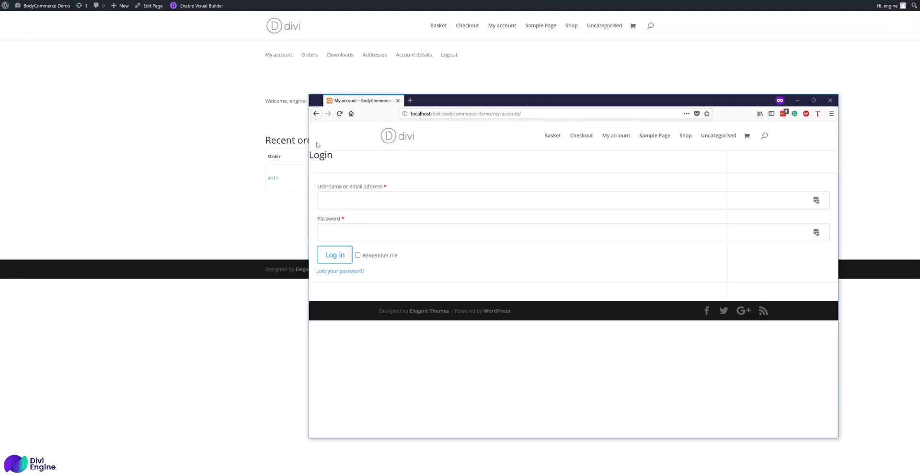
pyautogui.moveTo(212, 155)
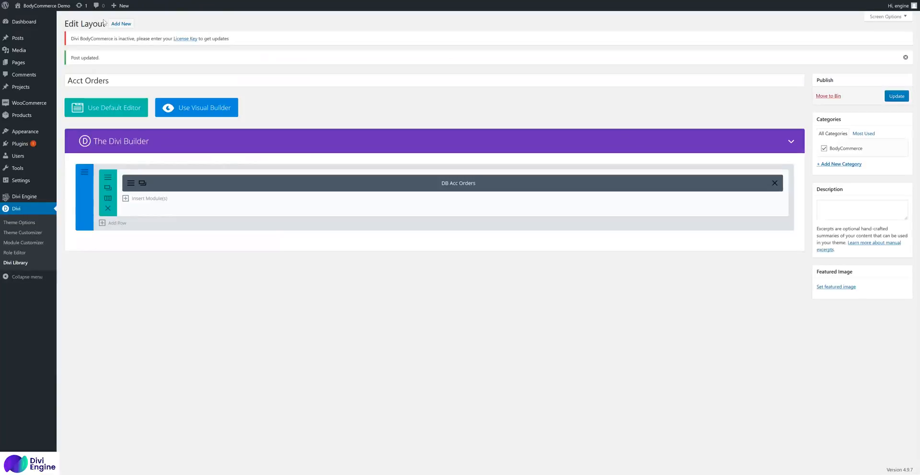
pyautogui.moveTo(27, 104)
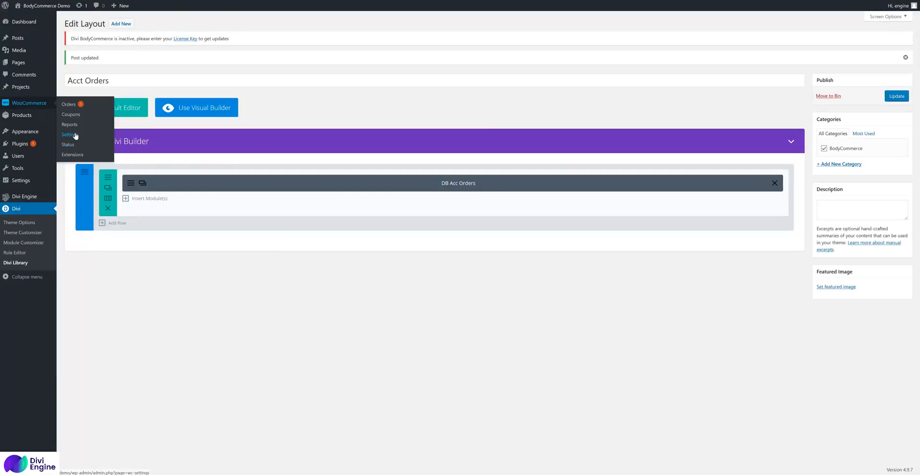
# - Enable 'Allow customers to create an account on the My account page' in Accounts & Privacy and save, then reload the private window
pyautogui.click(69, 135)
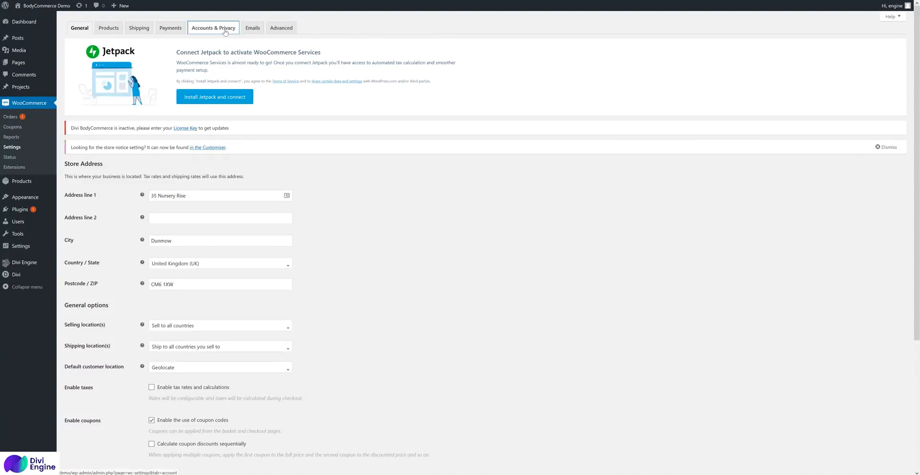
pyautogui.click(213, 28)
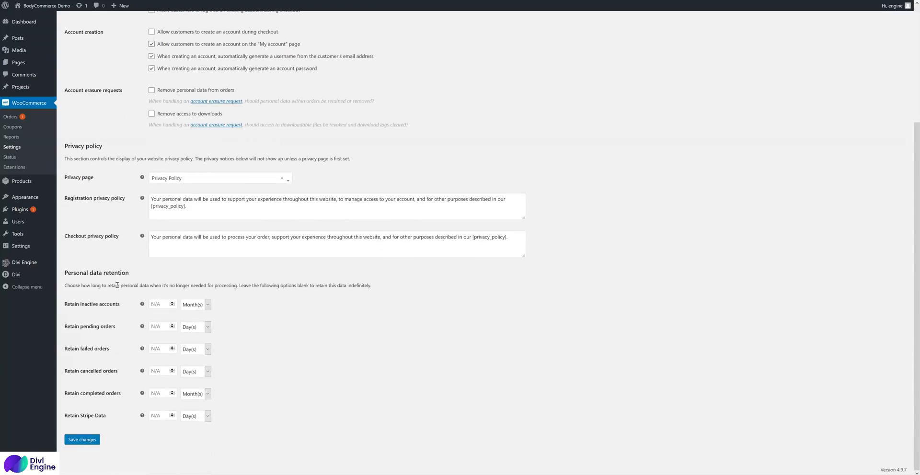
pyautogui.click(82, 440)
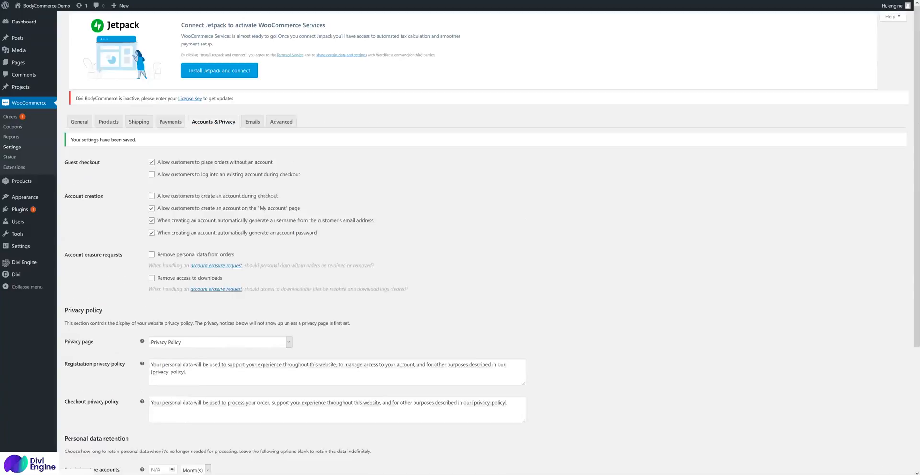
pyautogui.rightClick(508, 183)
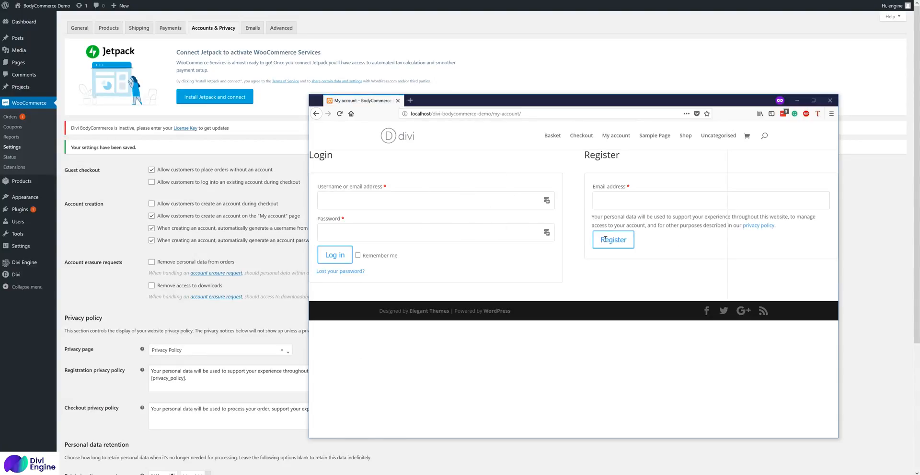
pyautogui.click(16, 275)
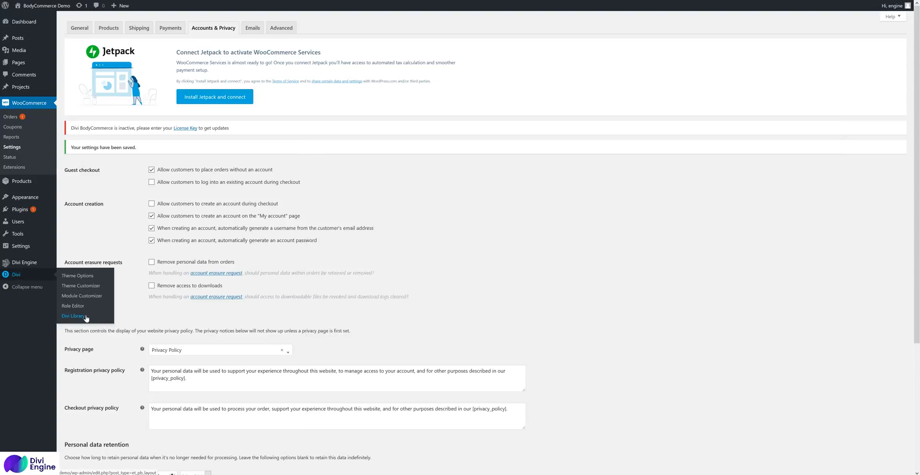
# - Add a Divi Library layout named Login, type Layout, in the BodyCommerce category
pyautogui.click(73, 316)
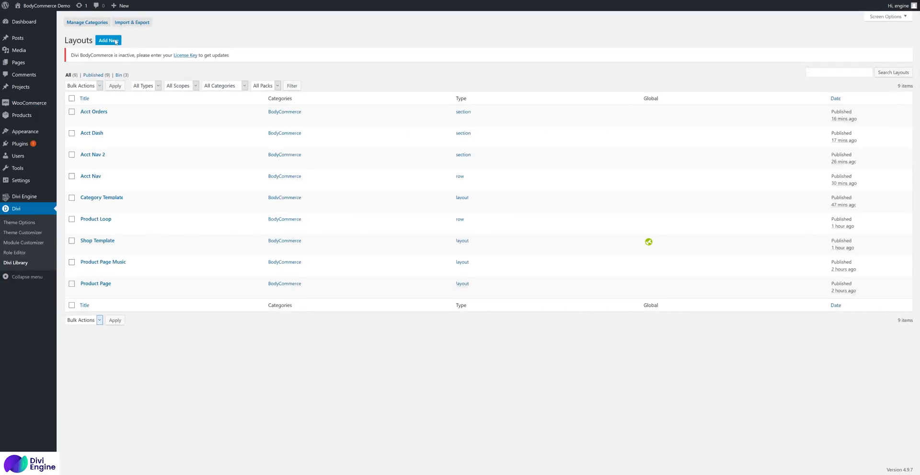
pyautogui.click(109, 40)
pyautogui.write('Login')
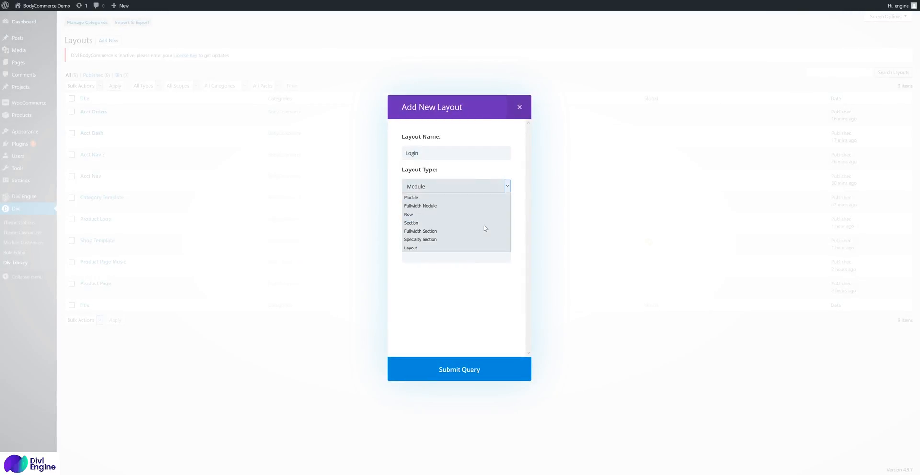
pyautogui.click(410, 248)
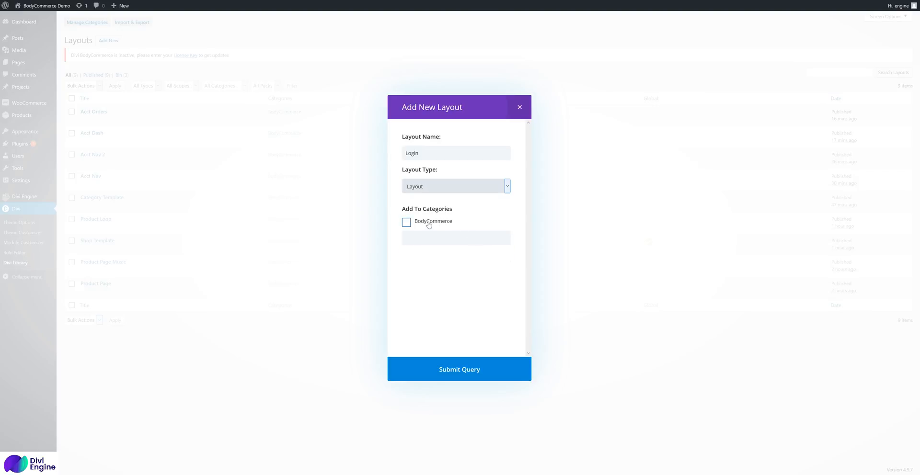
pyautogui.click(406, 222)
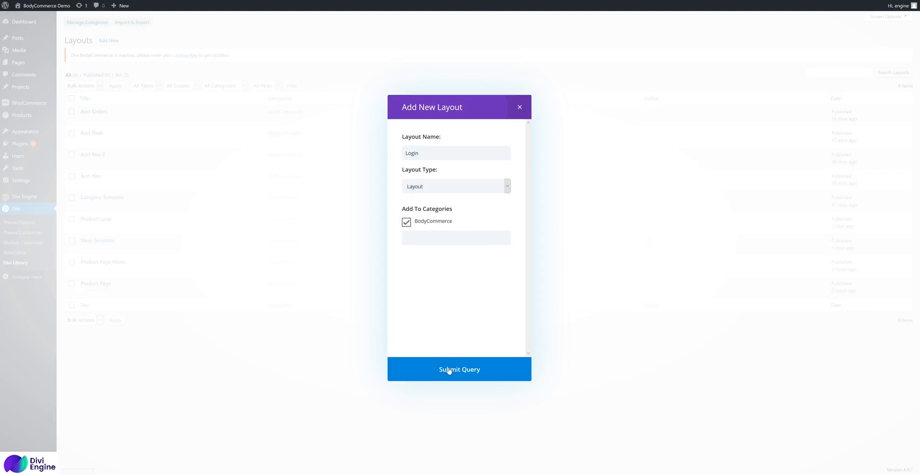
pyautogui.click(459, 370)
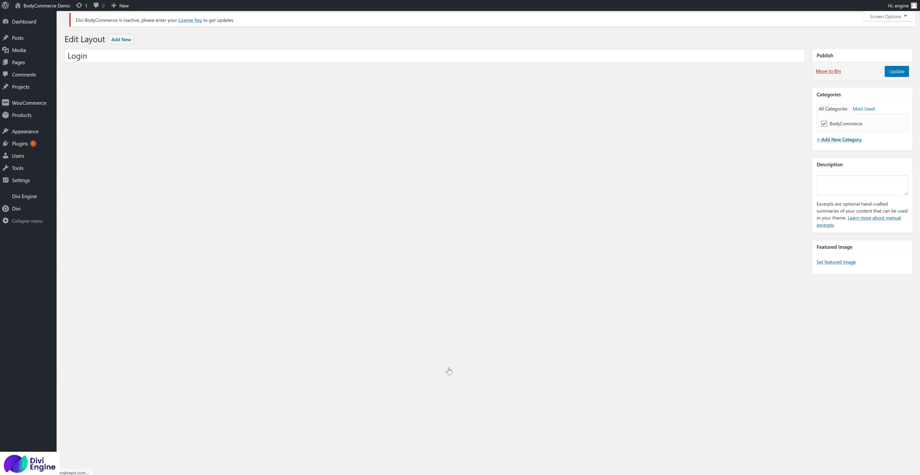
# - Insert a 1/2 + 1/2 row and add a DB Log Login Form module to its first column
pyautogui.click(16, 209)
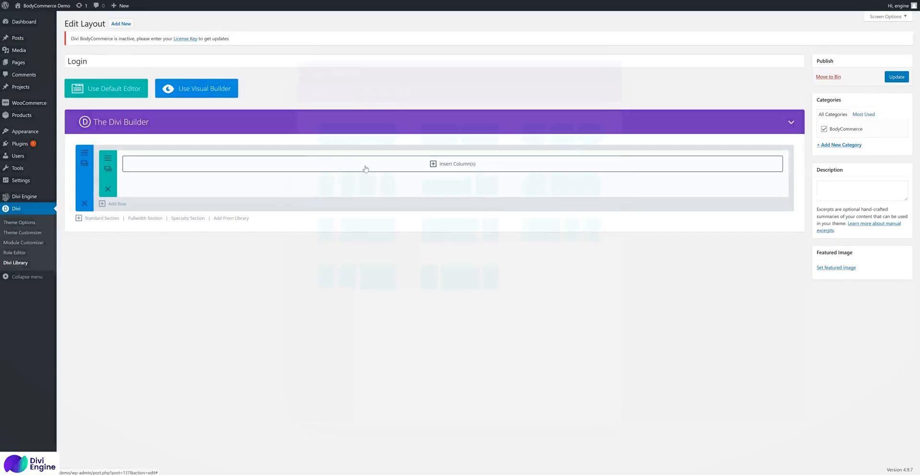
pyautogui.click(452, 164)
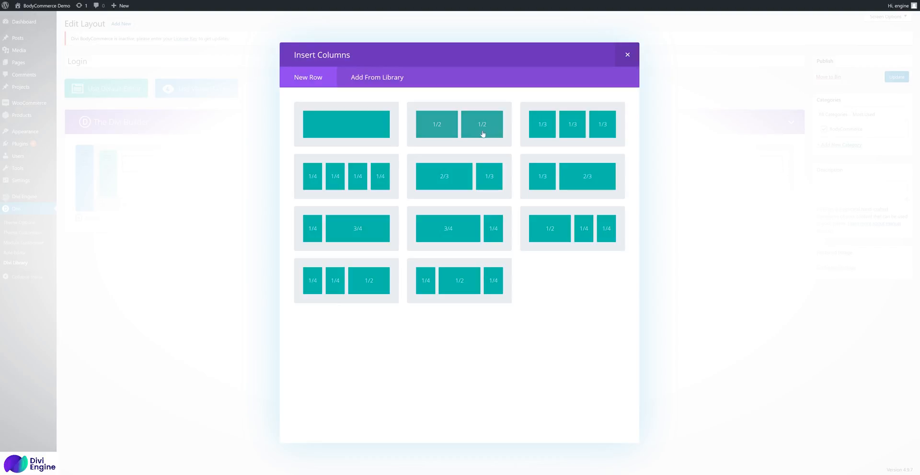
pyautogui.click(482, 124)
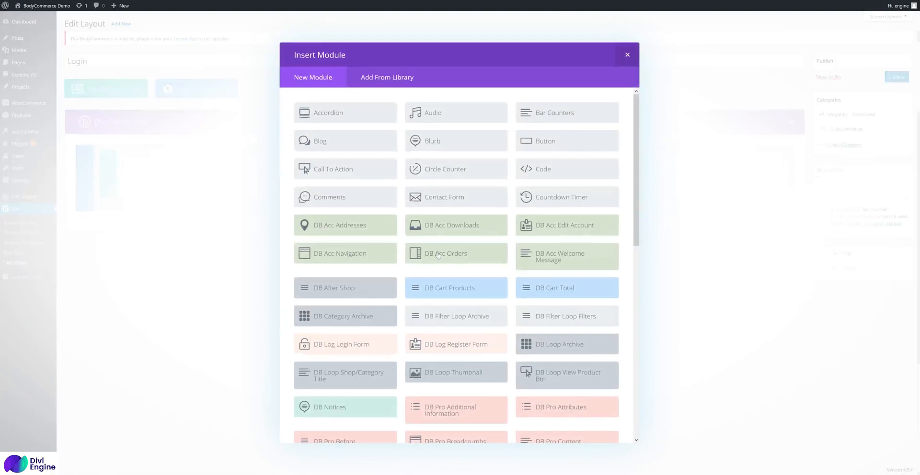
pyautogui.scroll(-3)
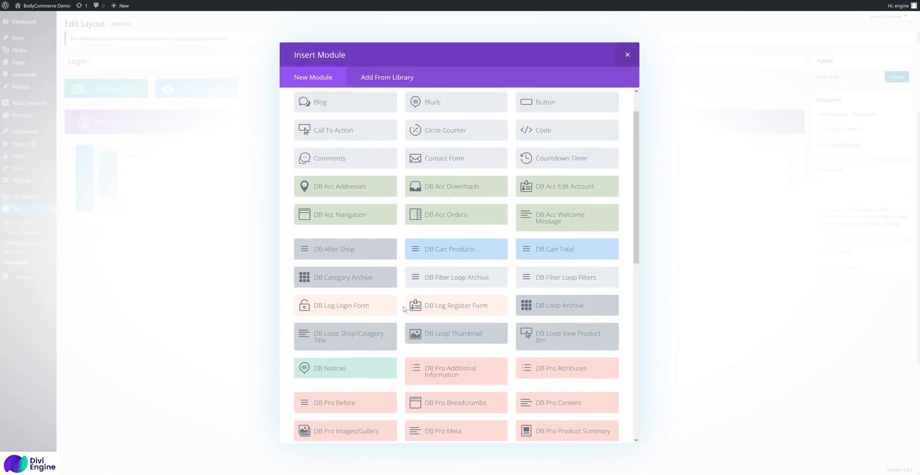
pyautogui.click(341, 305)
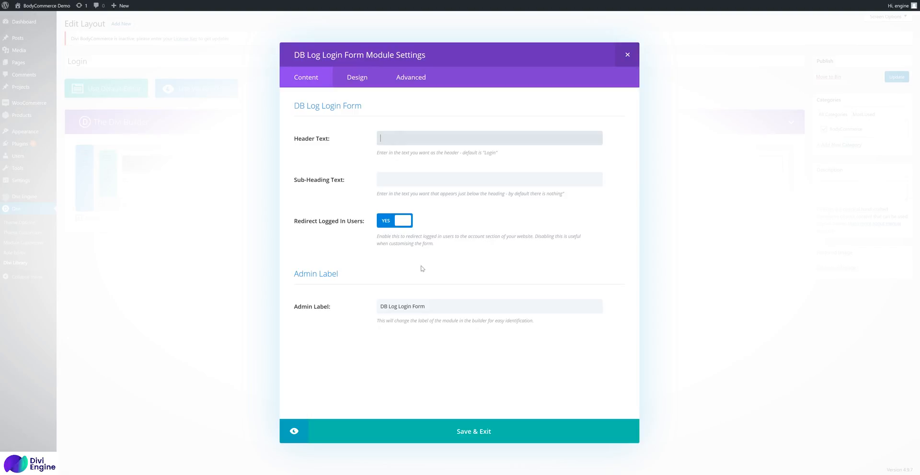
pyautogui.moveTo(355, 228)
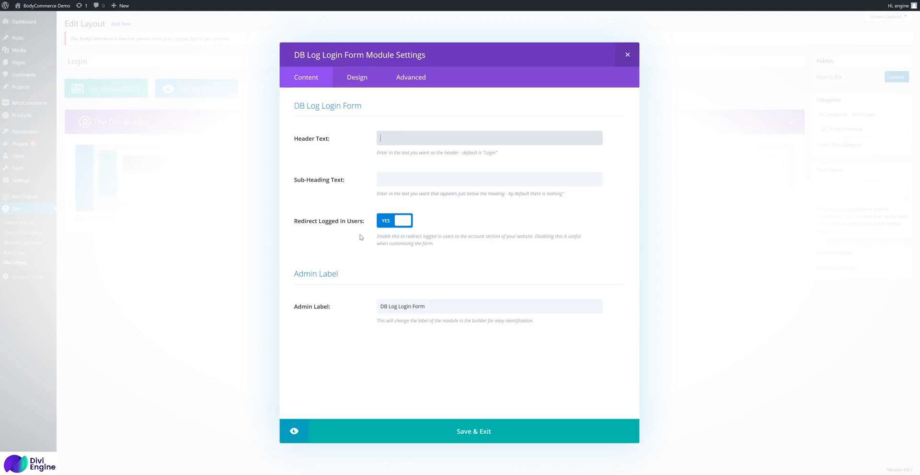
pyautogui.moveTo(396, 223)
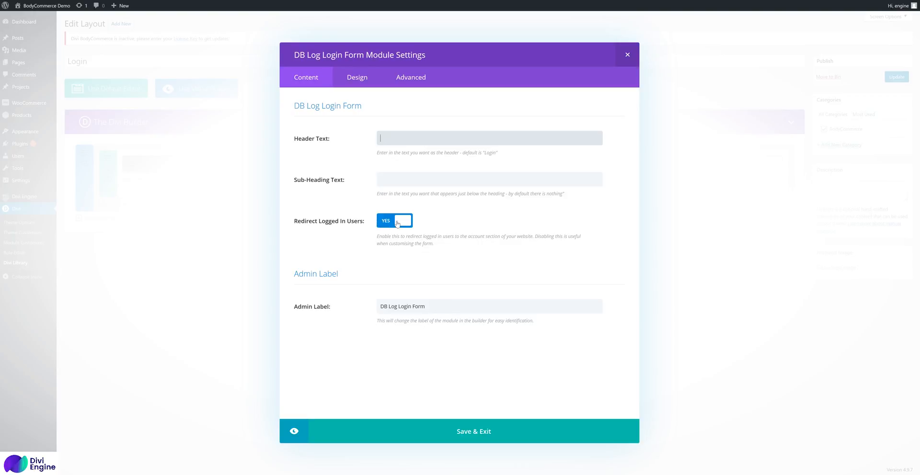
# - Leave Redirect Logged In Users on in the login form module and save it
pyautogui.click(394, 221)
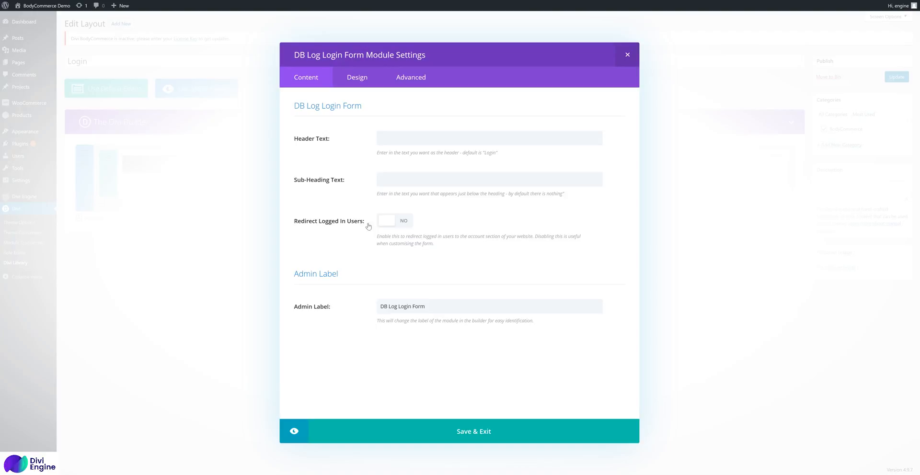
pyautogui.moveTo(366, 253)
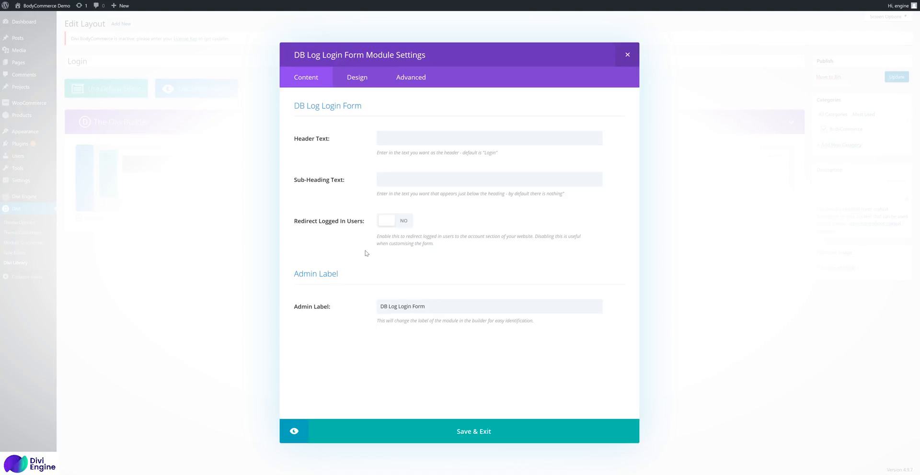
pyautogui.click(394, 221)
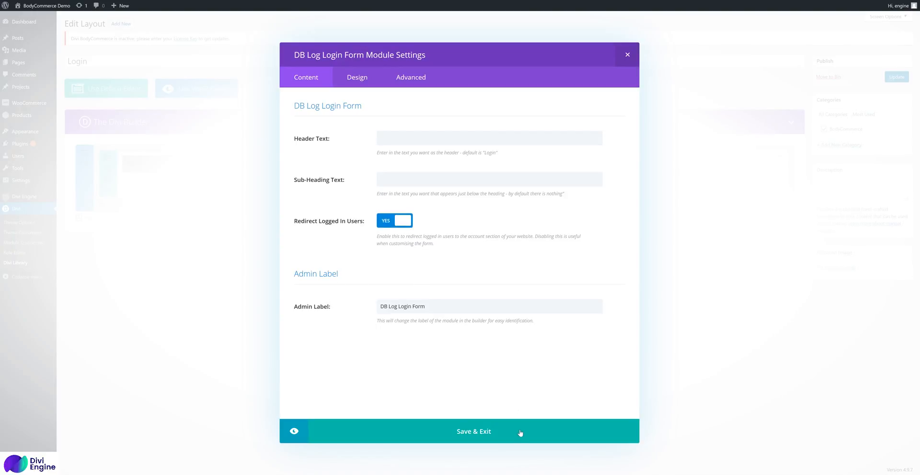
pyautogui.click(474, 431)
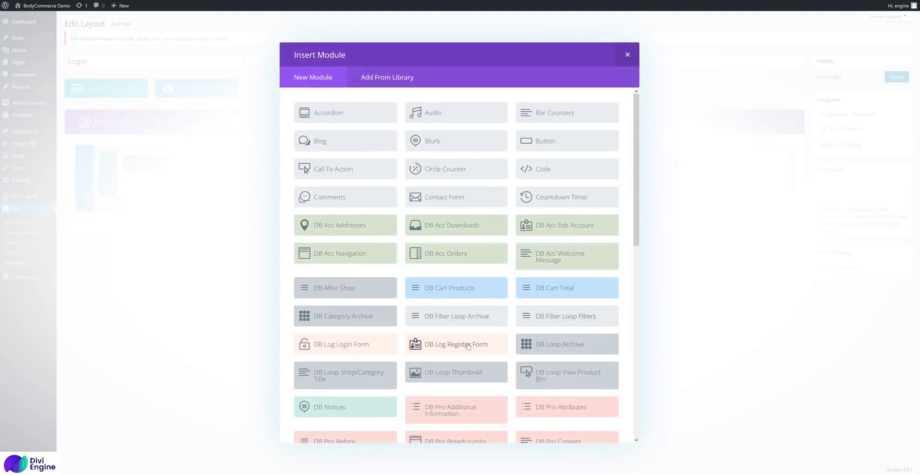
# - Add the DB Log Register Form to the second column and update the Login layout
pyautogui.click(627, 55)
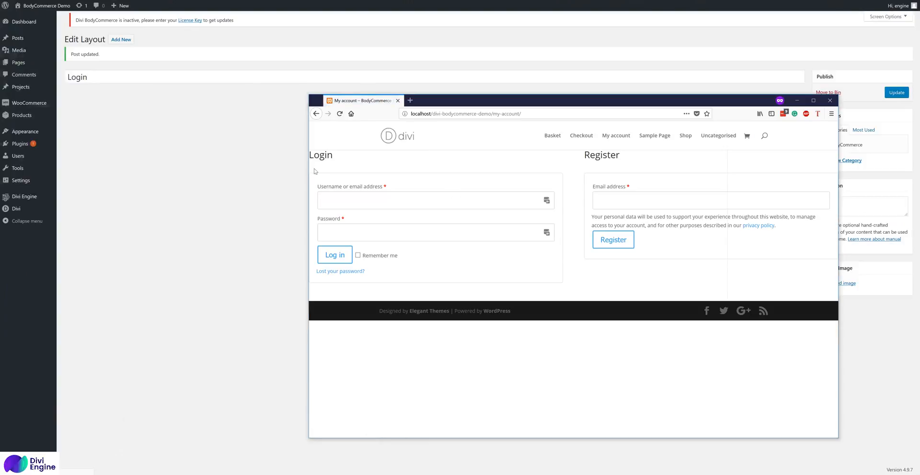
pyautogui.click(828, 101)
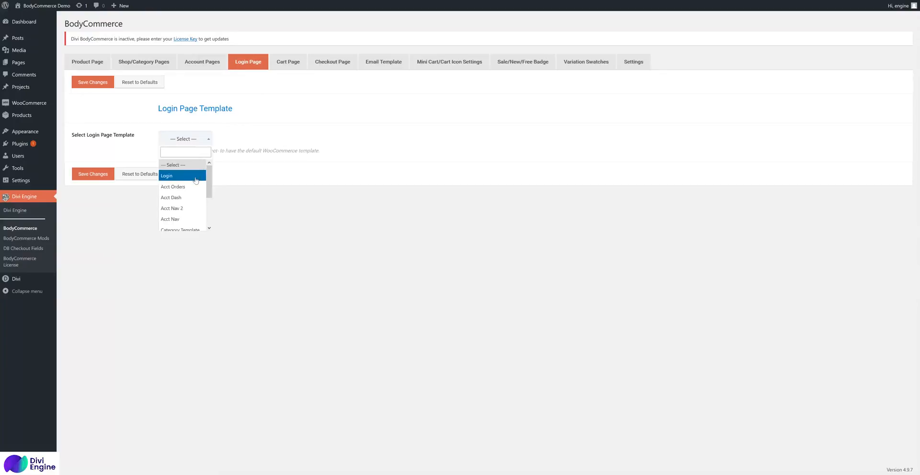
# - Select Login as the BodyCommerce login page template and save the setting
pyautogui.click(167, 176)
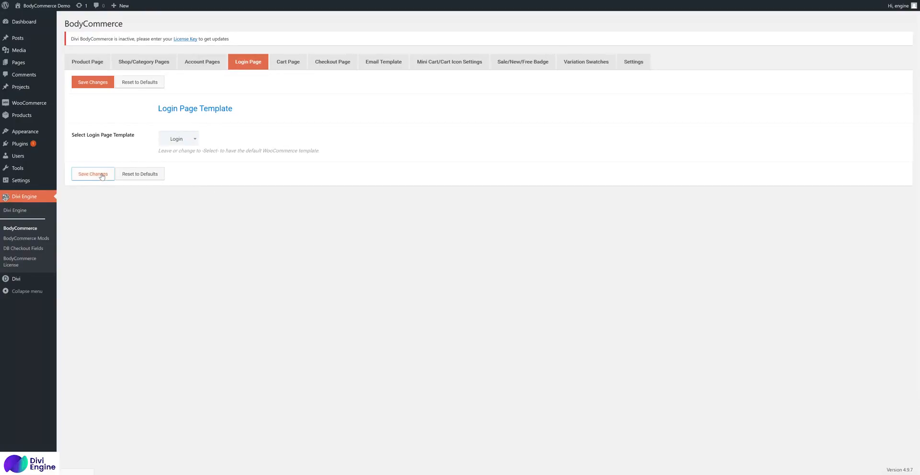
pyautogui.click(92, 175)
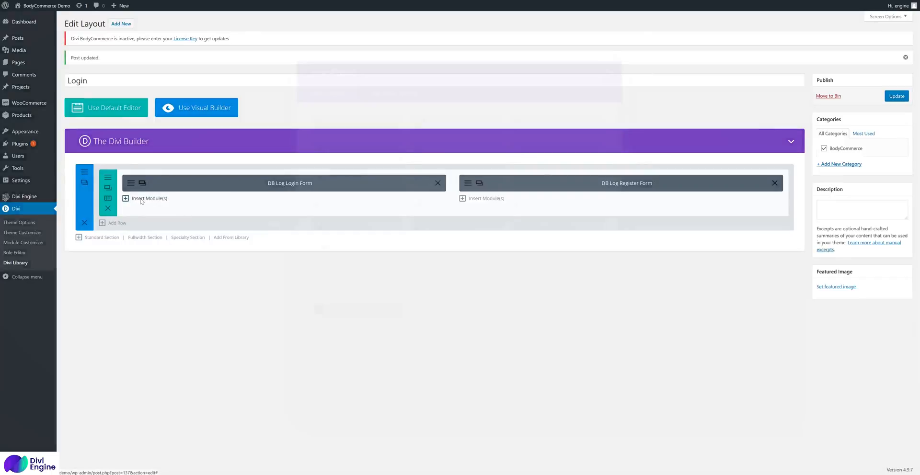
pyautogui.click(145, 199)
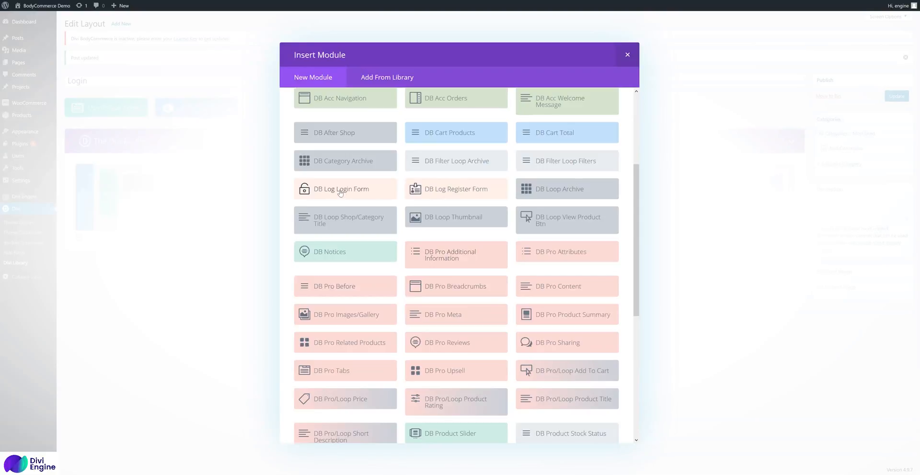
pyautogui.moveTo(627, 59)
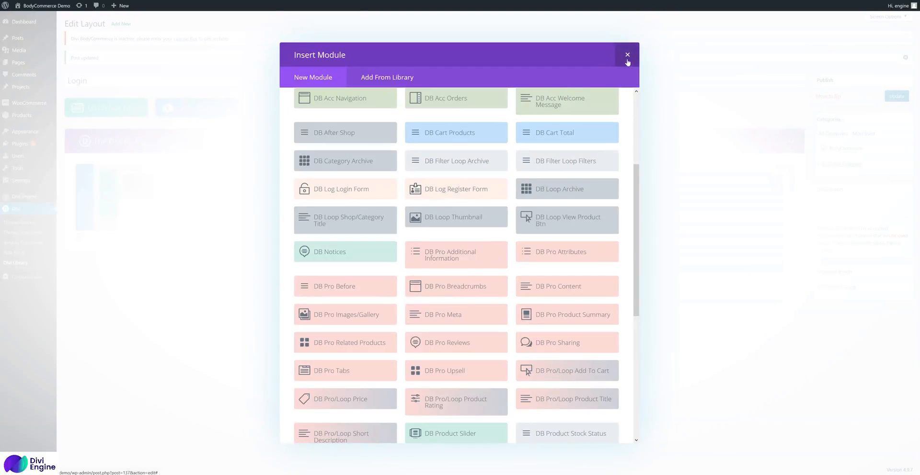
pyautogui.click(626, 54)
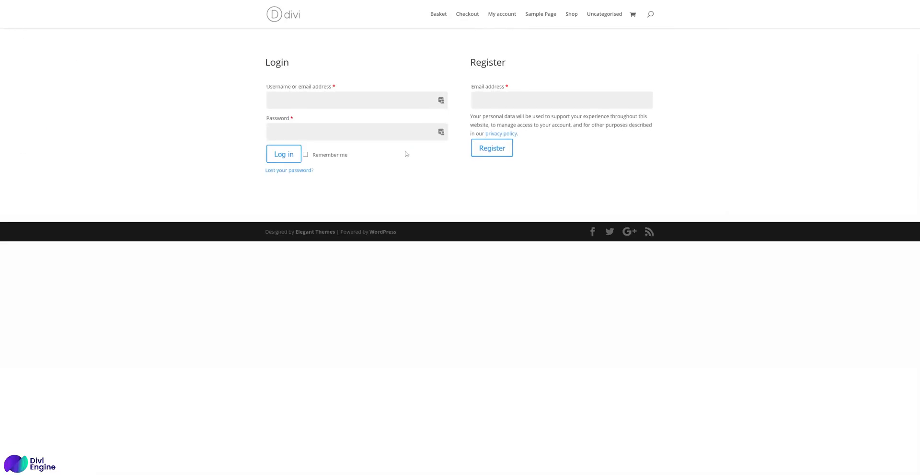
pyautogui.moveTo(544, 148)
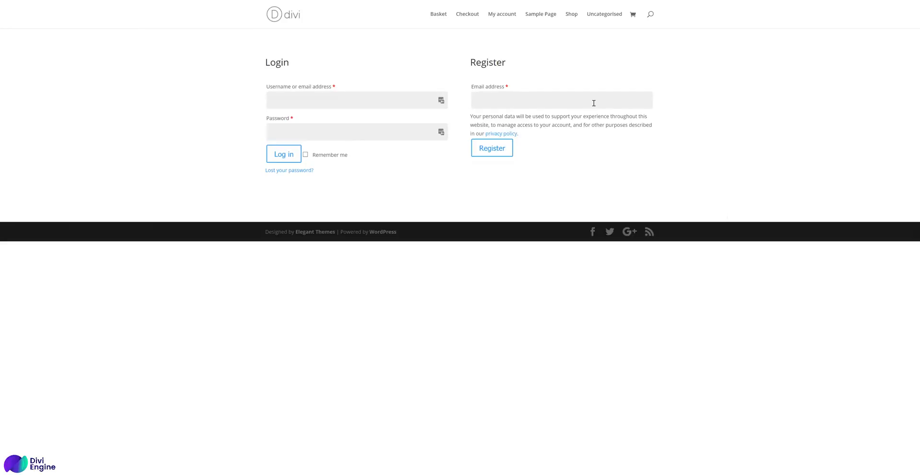
# - Check the register form's email field on the front-end My account page
pyautogui.click(283, 154)
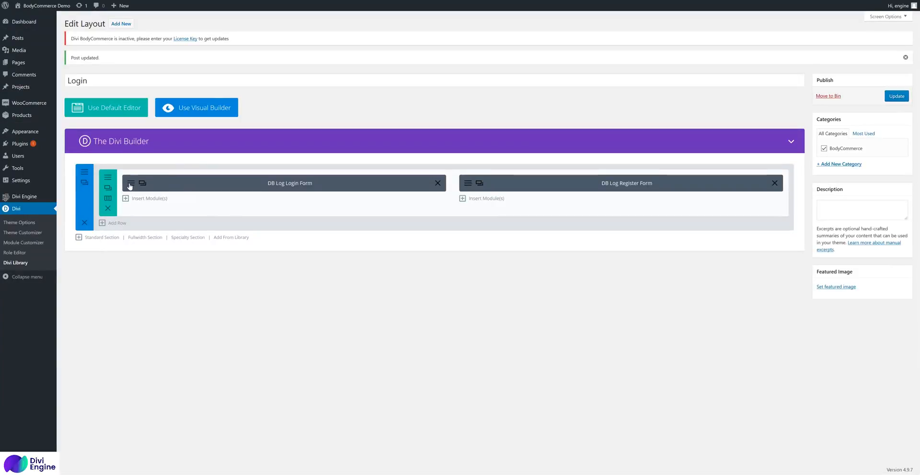
# - Review the DB Log Login Form's Design text options, then return to its Content settings
pyautogui.click(131, 183)
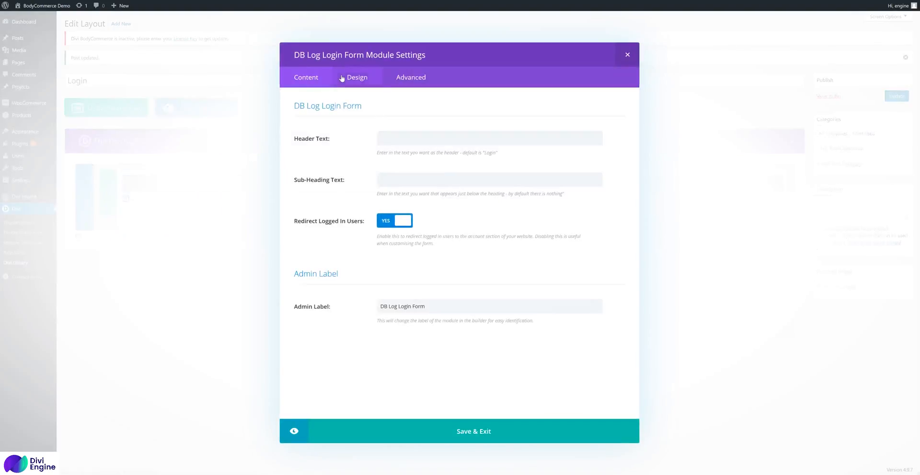
pyautogui.click(356, 77)
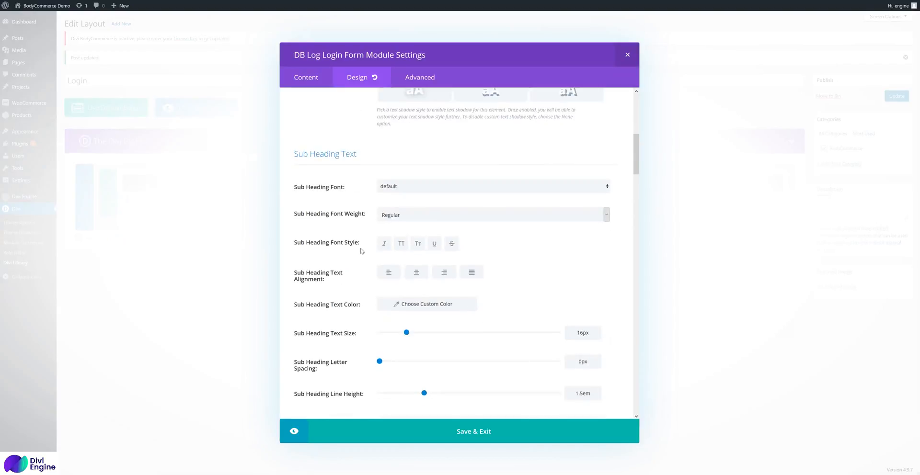
pyautogui.scroll(-3)
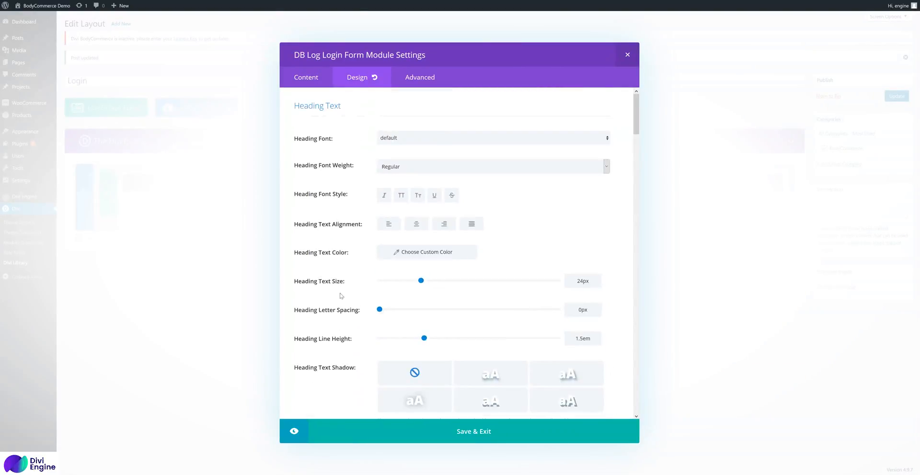
pyautogui.click(306, 78)
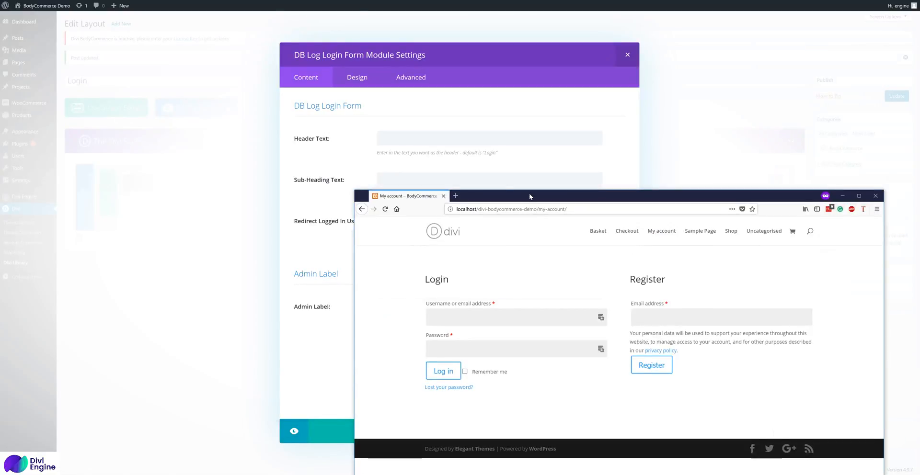
# - Centre the preview window to inspect the page, then close the login form module settings
pyautogui.moveTo(529, 195); pyautogui.dragTo(336, 106)
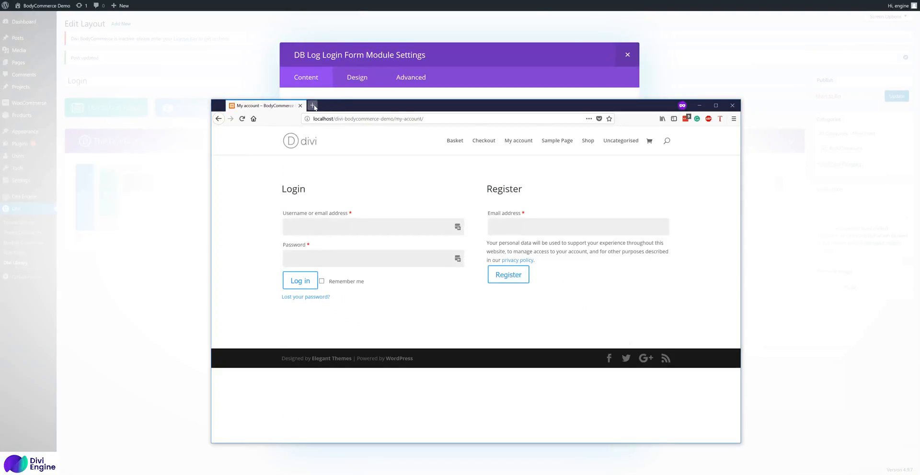
pyautogui.moveTo(312, 105)
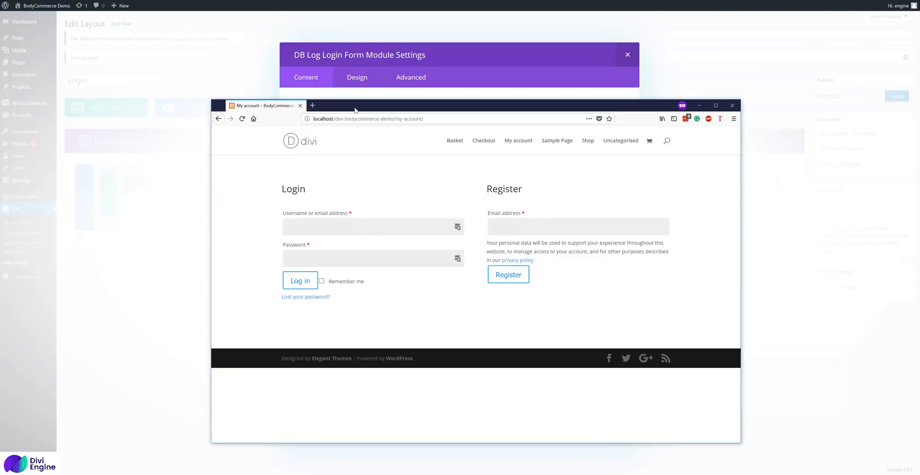
pyautogui.moveTo(453, 214)
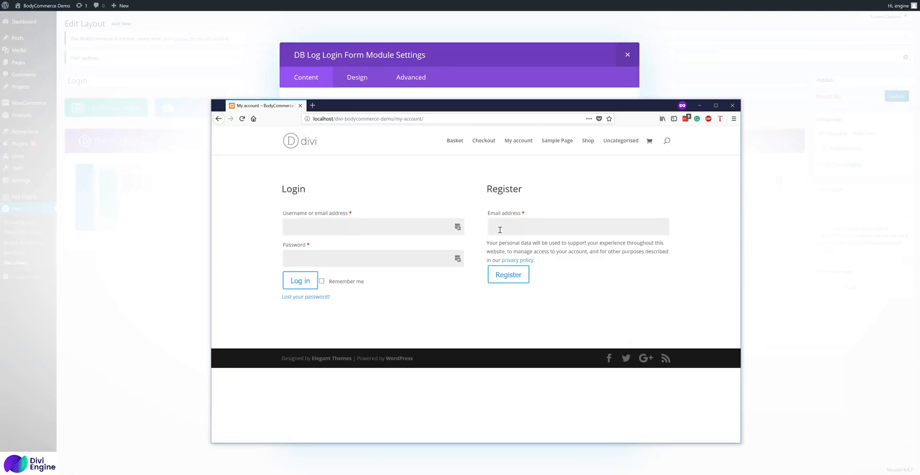
pyautogui.moveTo(427, 246)
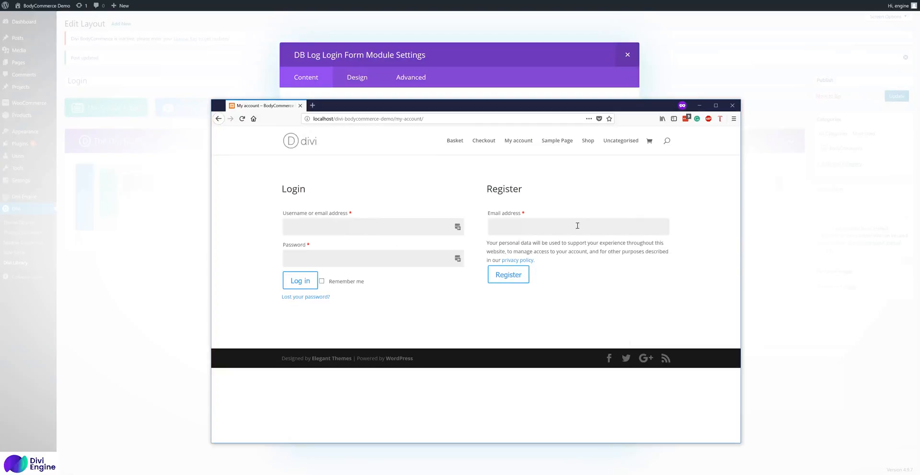
pyautogui.moveTo(333, 213)
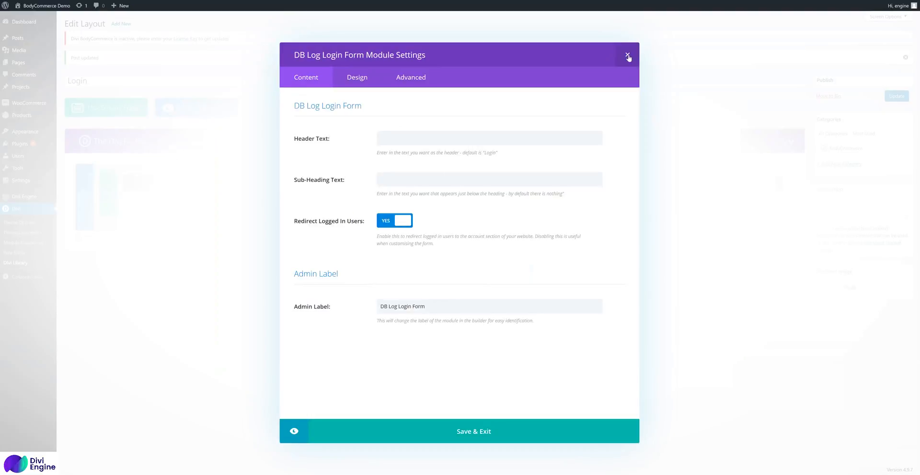
pyautogui.click(626, 54)
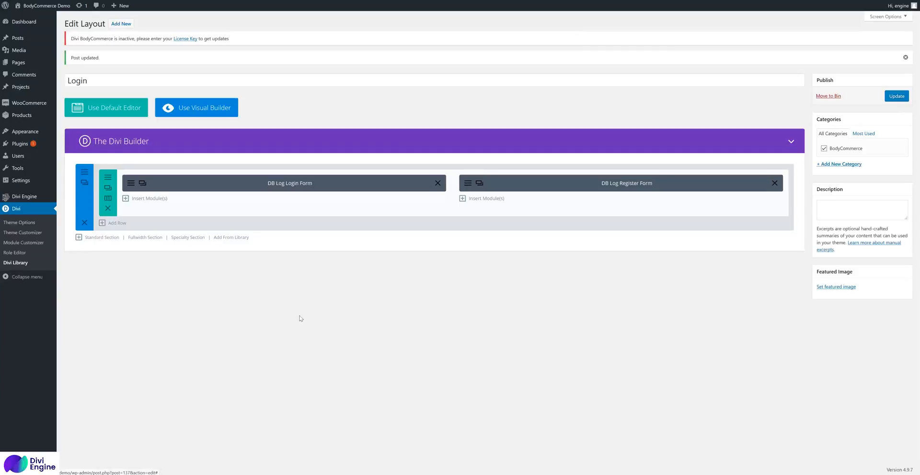